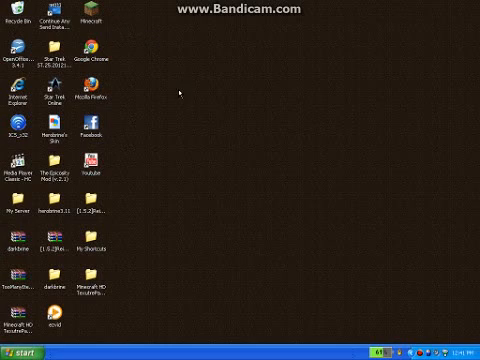
pyautogui.moveTo(207, 212)
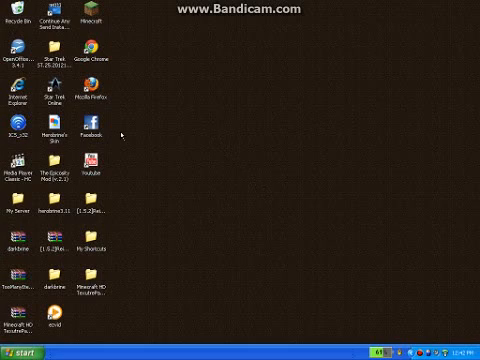
pyautogui.moveTo(248, 49)
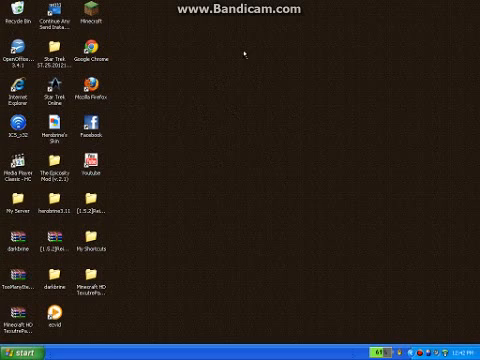
pyautogui.moveTo(218, 120)
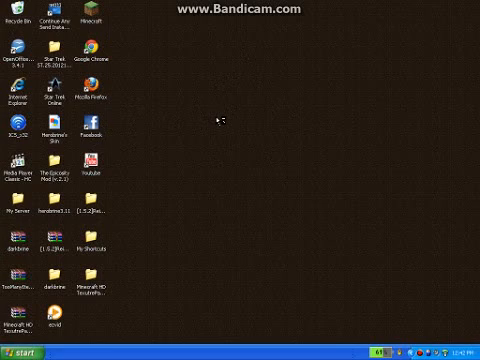
pyautogui.moveTo(118, 272)
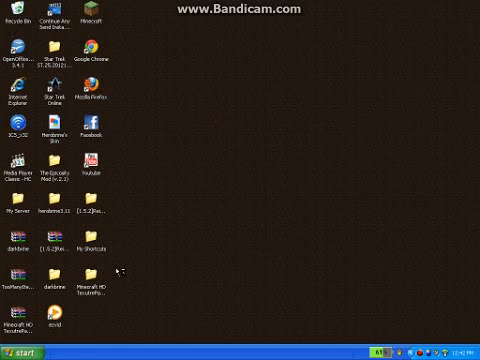
# Step: Browse Windows Explorer to the .minecraft versions folder listing Alpha, Beta 1.8 and Alpha (1)
pyautogui.click(25, 345)
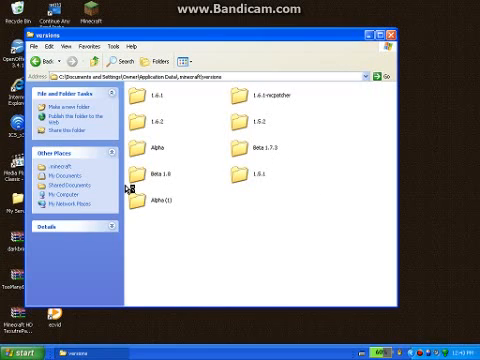
pyautogui.moveTo(205, 145)
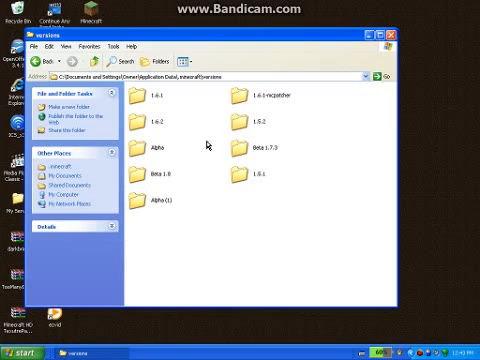
pyautogui.moveTo(236, 118)
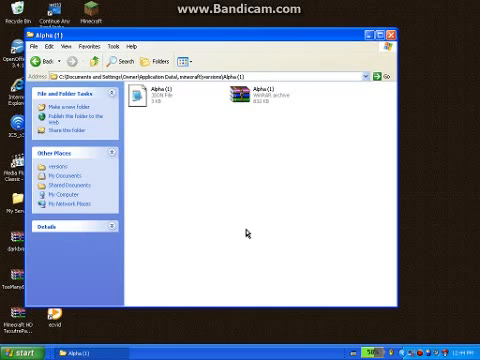
pyautogui.moveTo(246, 235)
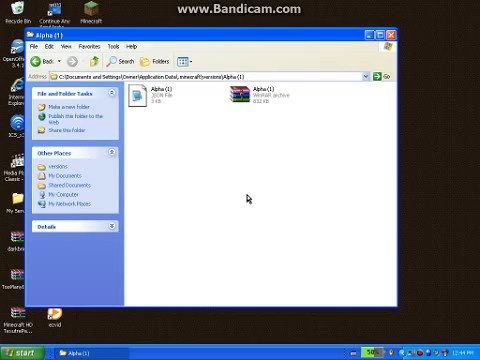
pyautogui.moveTo(335, 155)
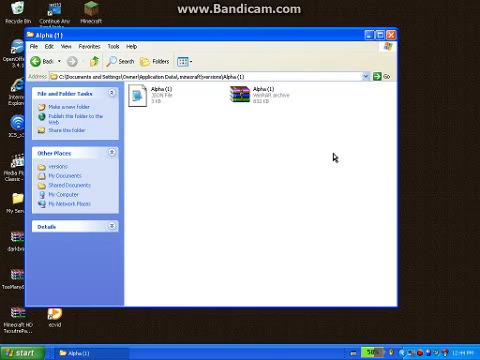
pyautogui.moveTo(335, 158)
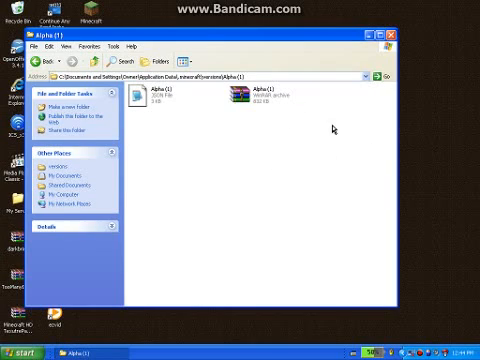
pyautogui.moveTo(335, 128)
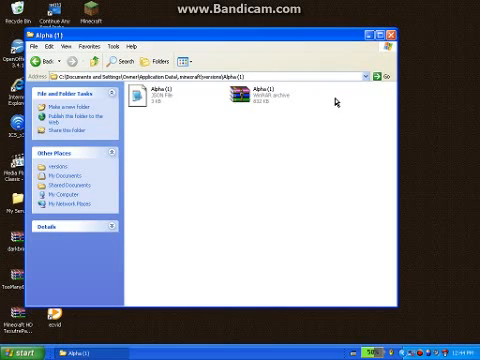
pyautogui.moveTo(337, 100)
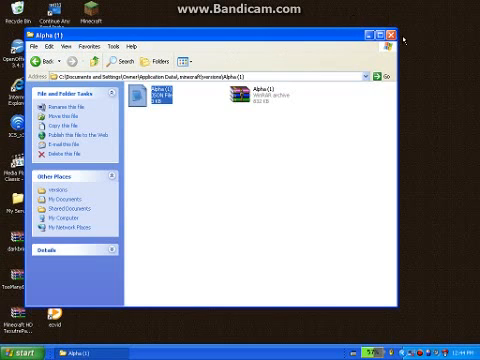
# Step: Open the Alpha (1) folder to check its JSON file and WinRAR archive
pyautogui.click(388, 35)
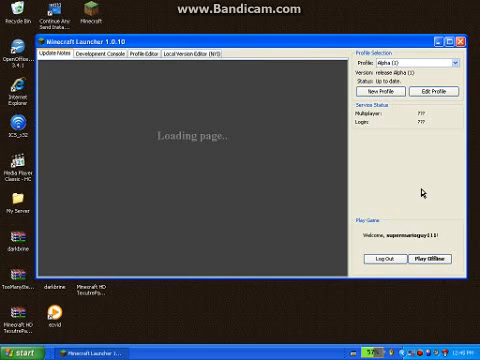
pyautogui.moveTo(390, 252)
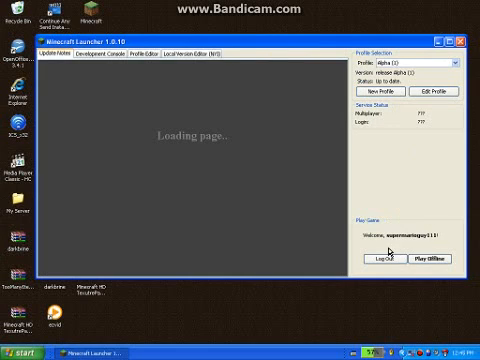